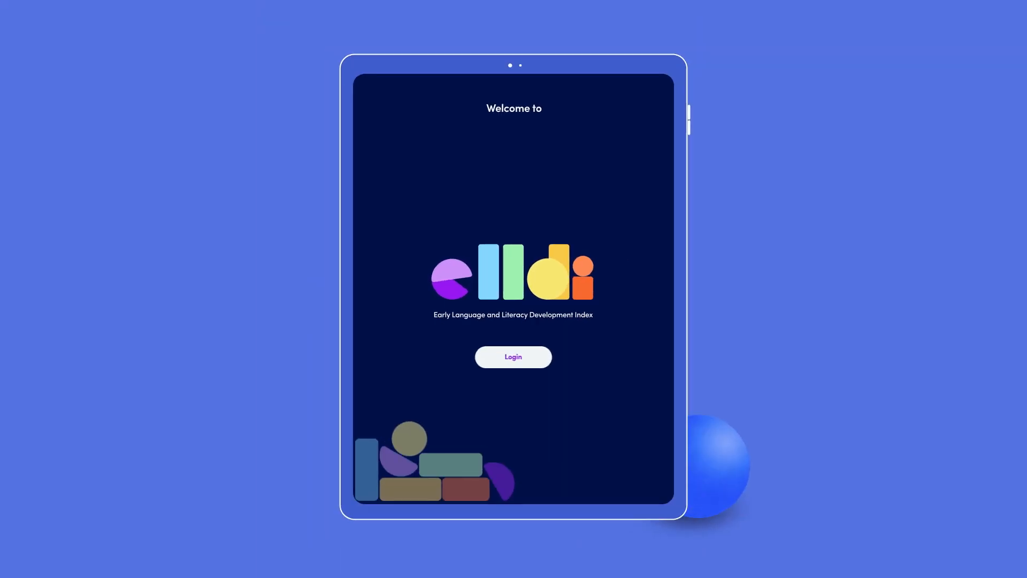
- Log in and show the Expressive Vocabulary insights for Level 2 learners
click(514, 357)
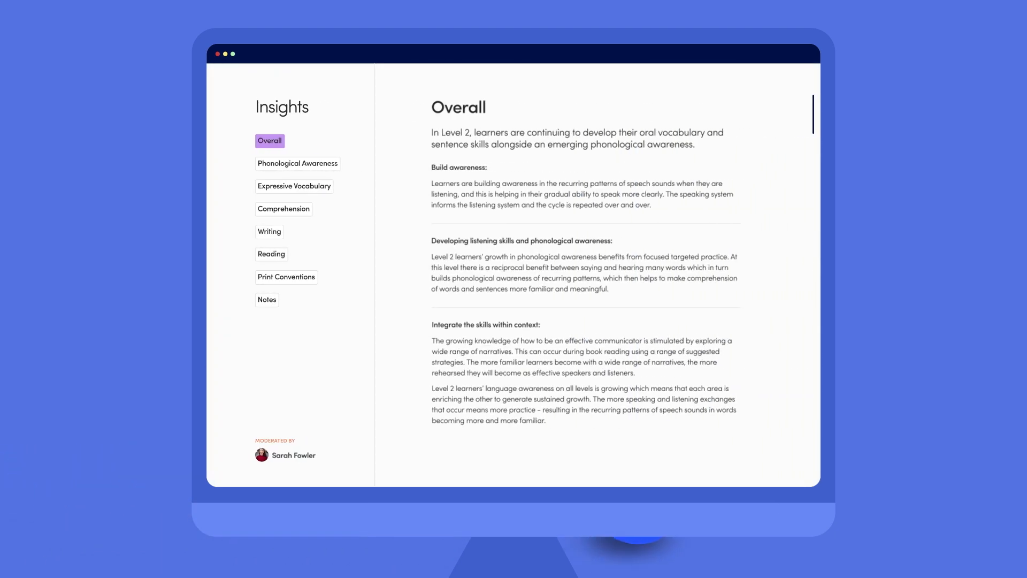
click(293, 186)
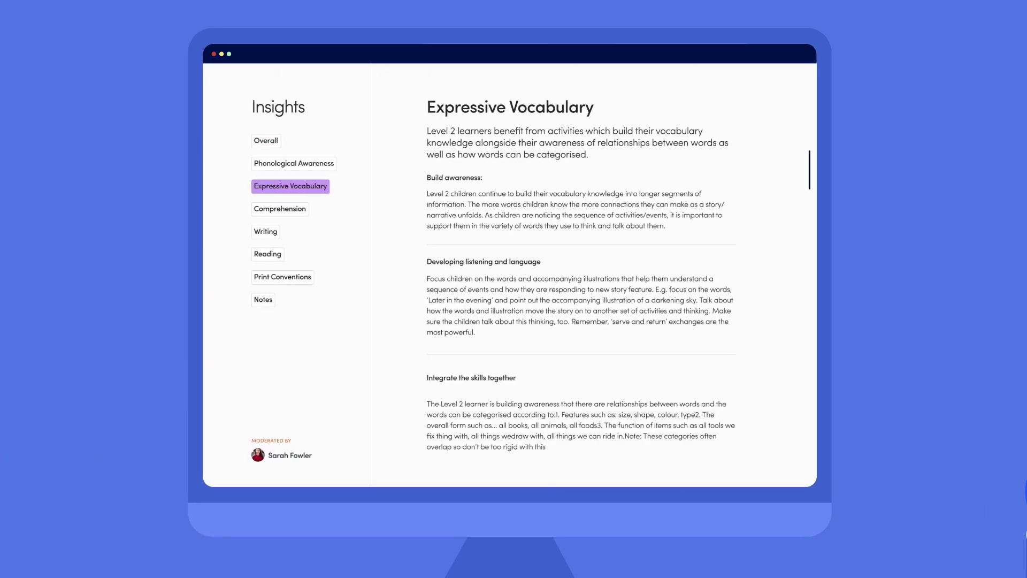